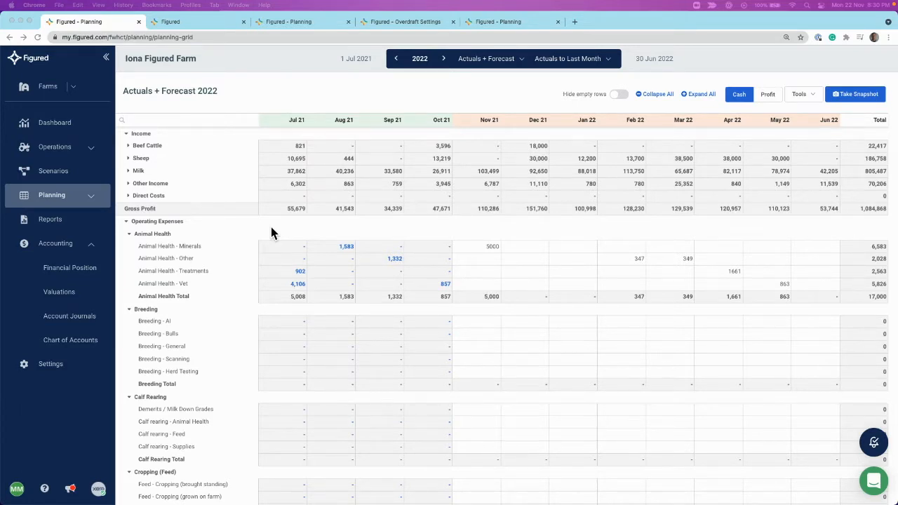
{"action": "mouse_move", "coordinate": [814, 101]}
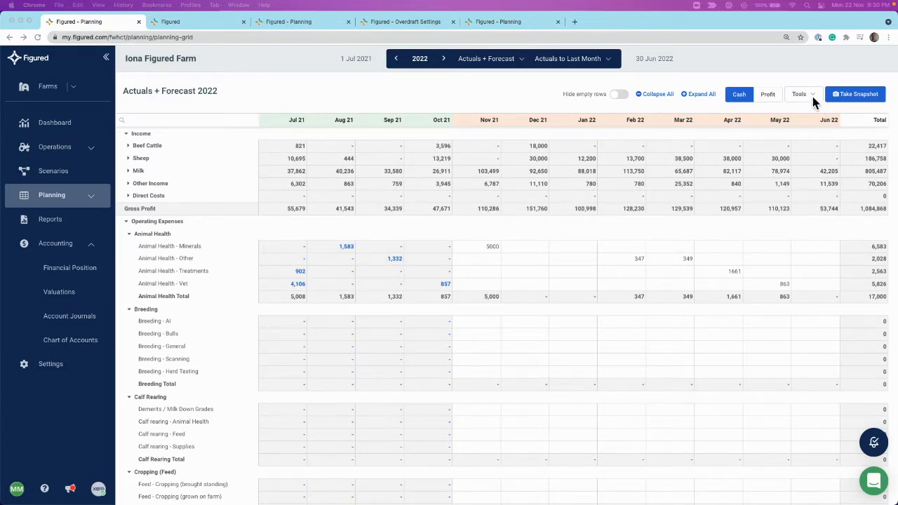
Expand the Other Income group in the 2022 planning grid to list its sales accounts
{"action": "left_click", "coordinate": [800, 94]}
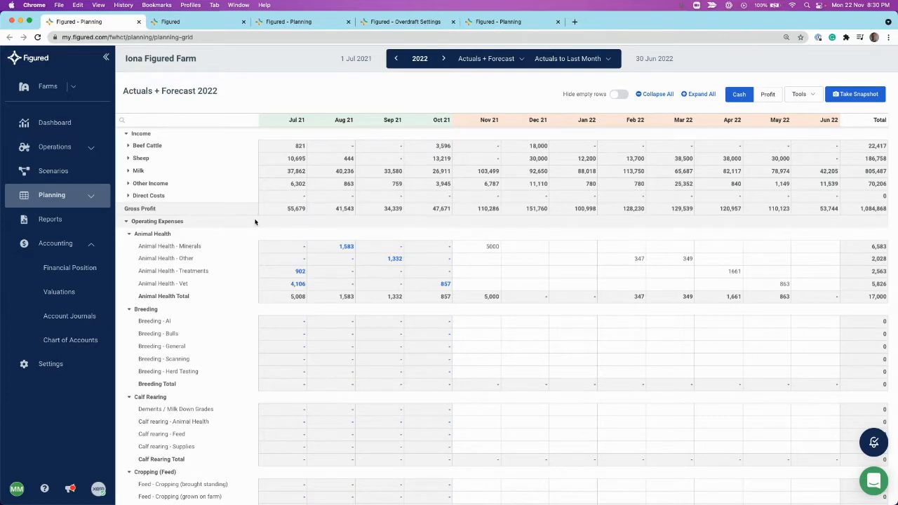
{"action": "scroll", "scroll_direction": "down", "scroll_amount": 3}
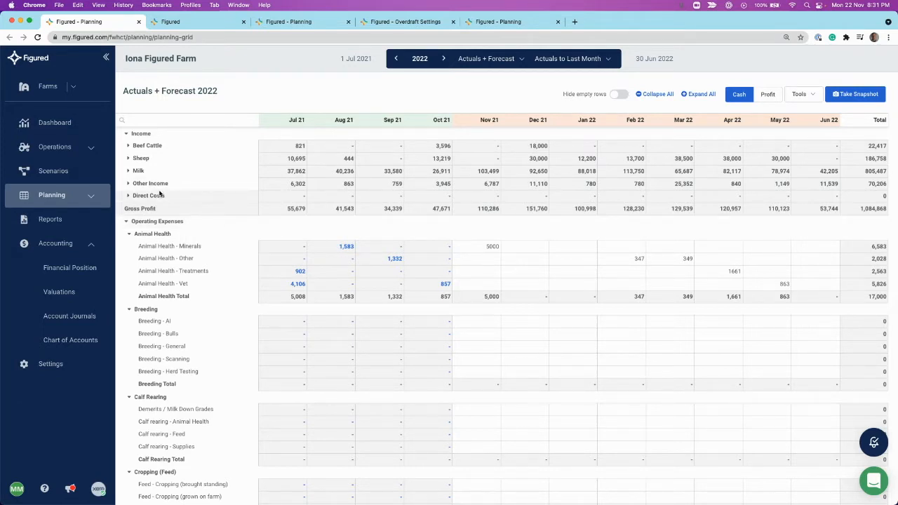
{"action": "left_click", "coordinate": [127, 184]}
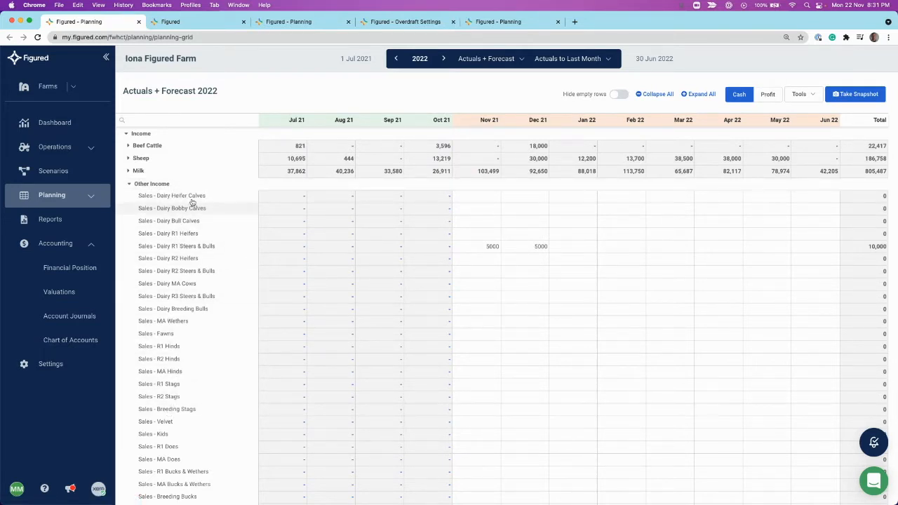
Switch to the Account Configuration page and tick the Sales - Dairy Heifer Calves account
{"action": "left_click", "coordinate": [197, 22]}
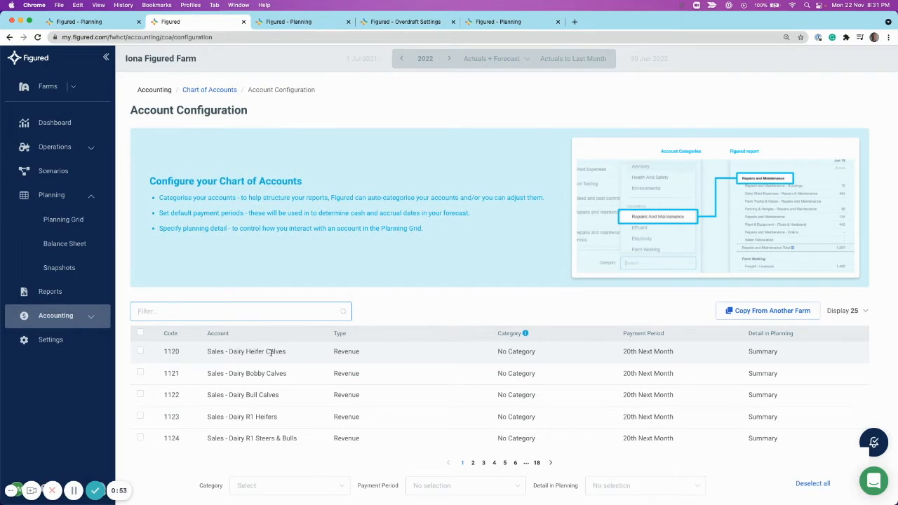
{"action": "left_click", "coordinate": [140, 351]}
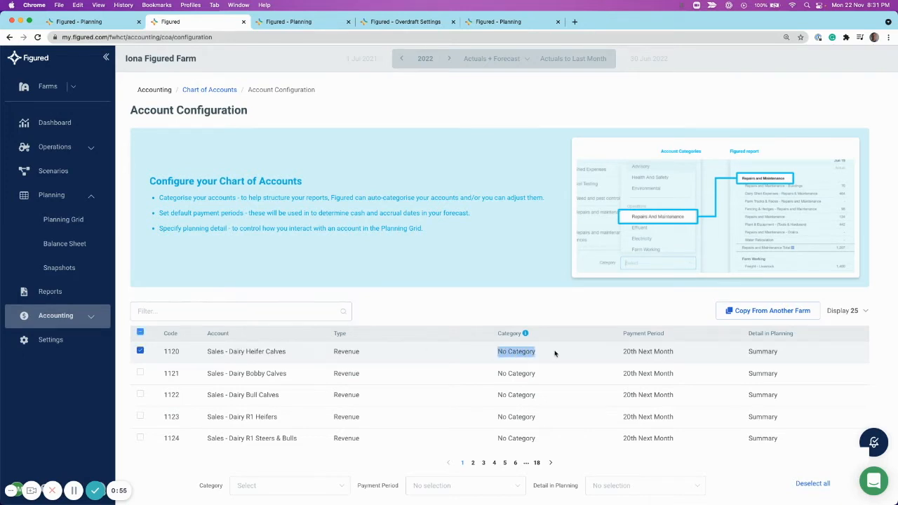
{"action": "scroll", "scroll_direction": "down", "scroll_amount": 3}
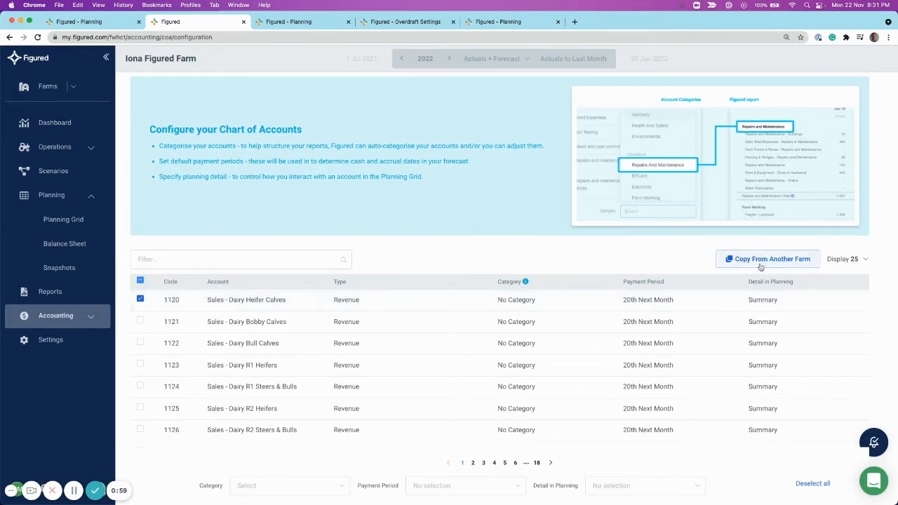
{"action": "mouse_move", "coordinate": [634, 303]}
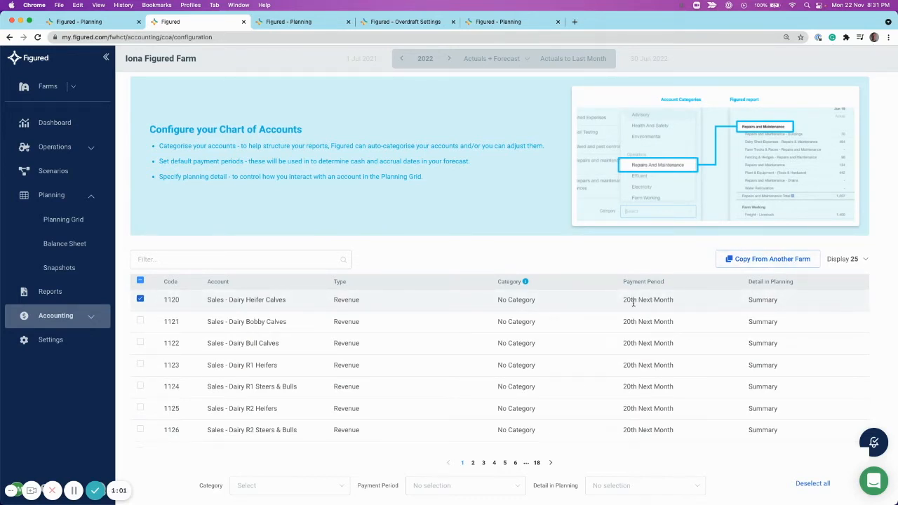
{"action": "mouse_move", "coordinate": [645, 307]}
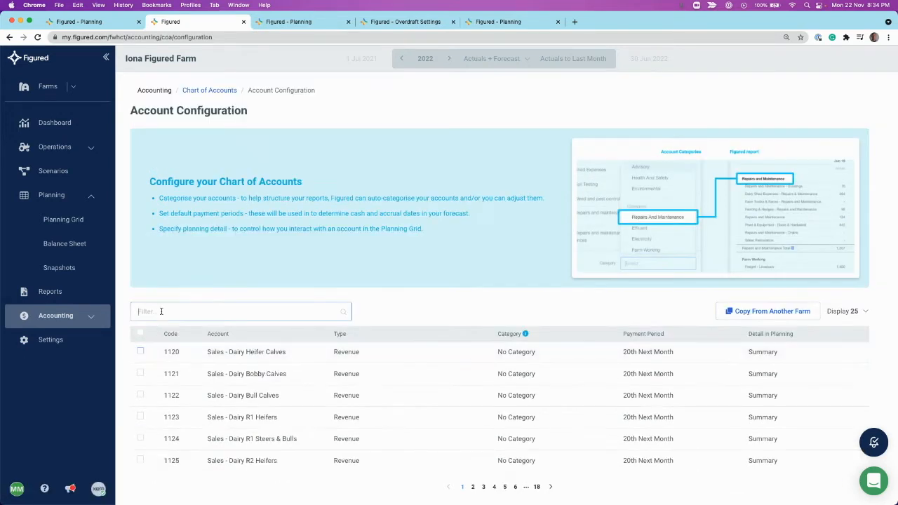
Filter accounts by 'animal health' and set Animal Health - Minerals planning detail to Detailed
{"action": "type", "text": "animal"}
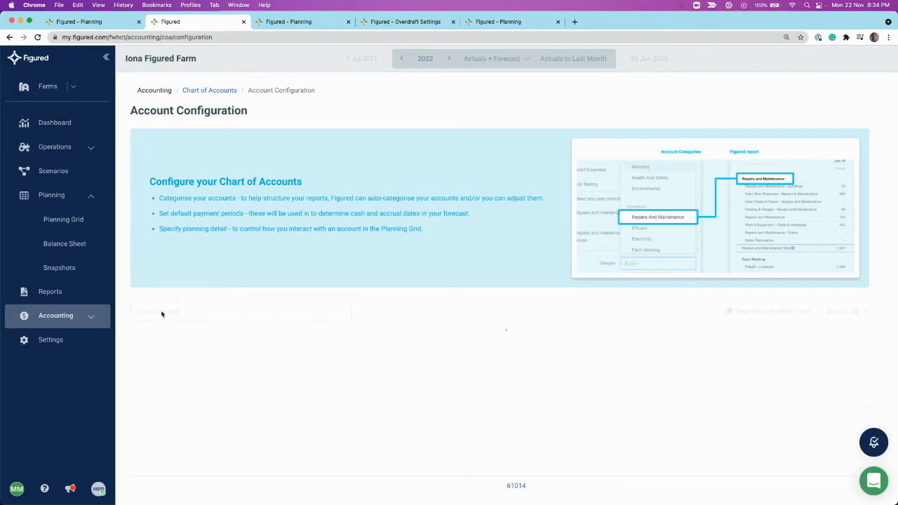
{"action": "type", "text": "animal health"}
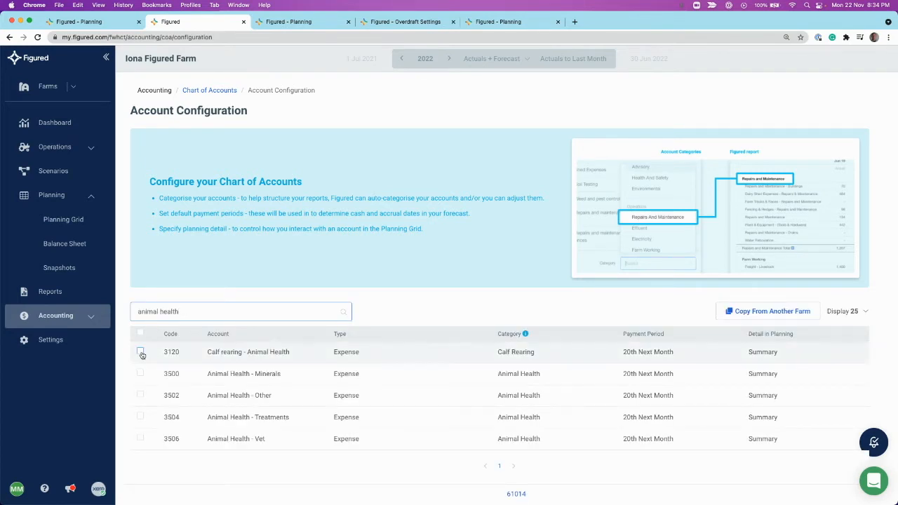
{"action": "left_click", "coordinate": [140, 373]}
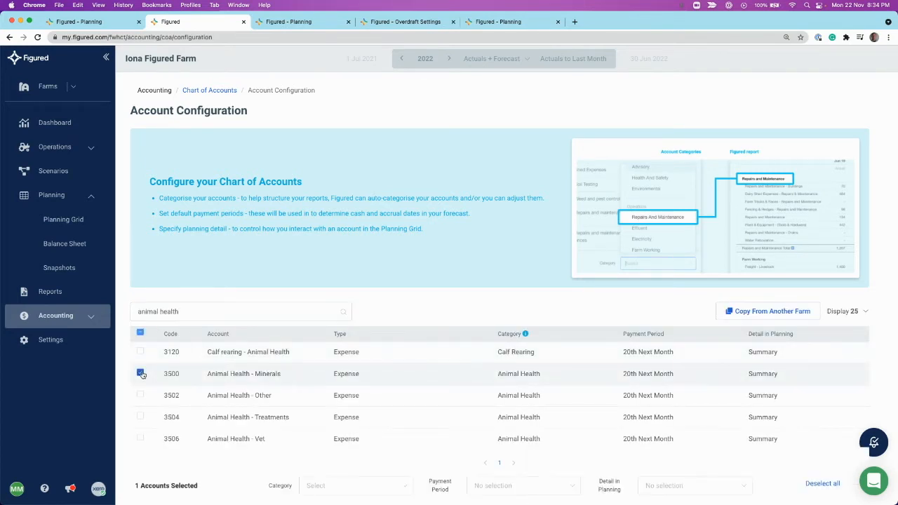
{"action": "left_click", "coordinate": [140, 373]}
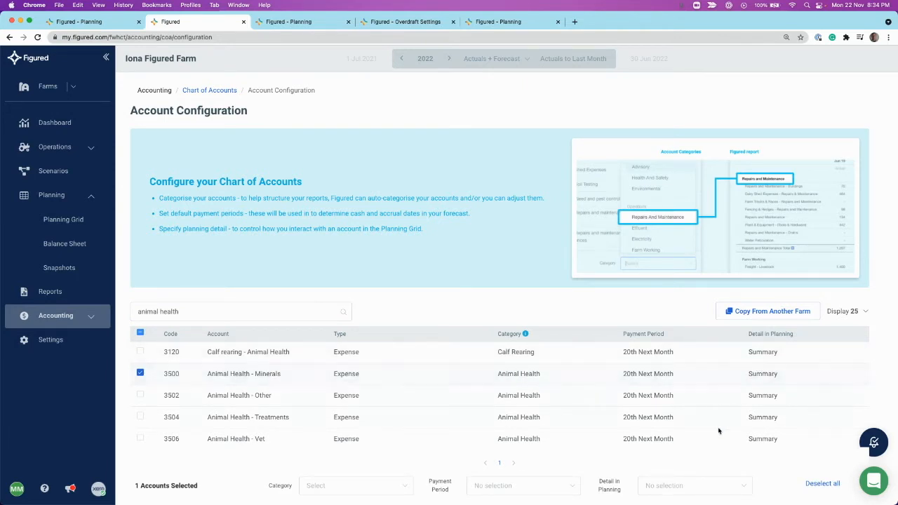
{"action": "left_click", "coordinate": [695, 485]}
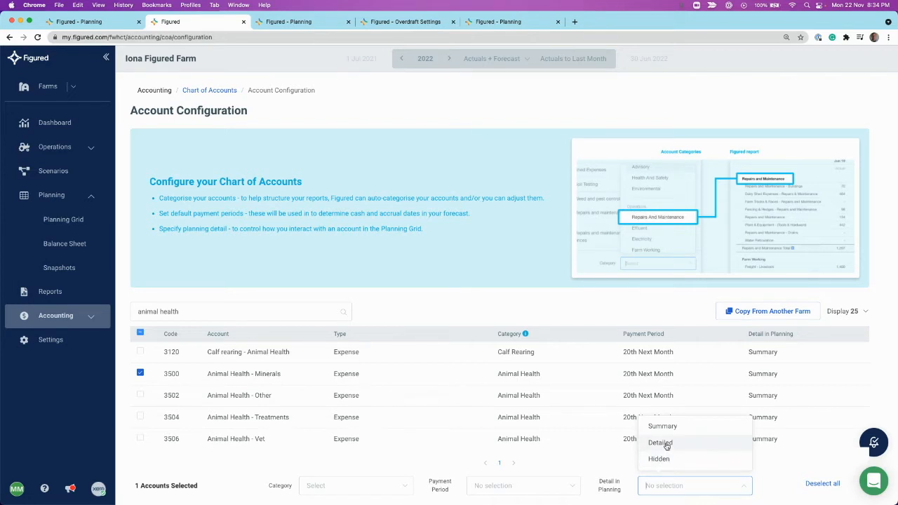
{"action": "left_click", "coordinate": [660, 443]}
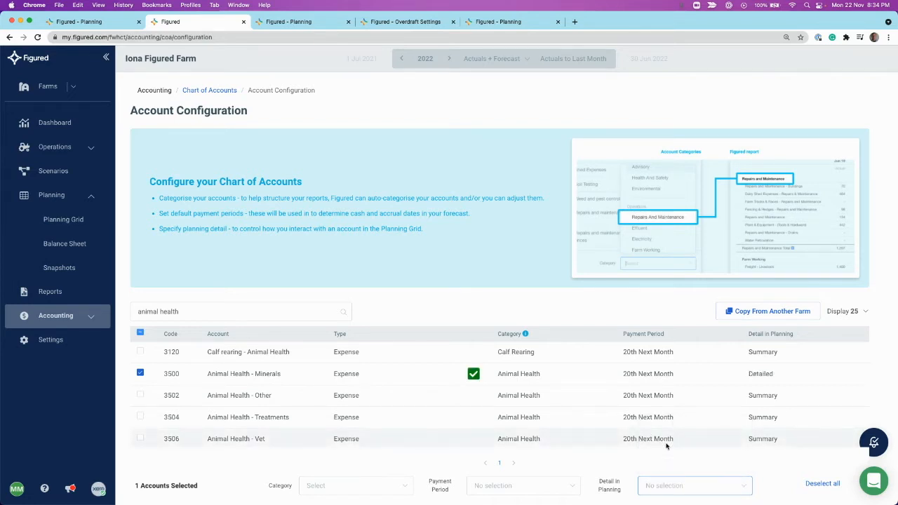
{"action": "left_click", "coordinate": [289, 22]}
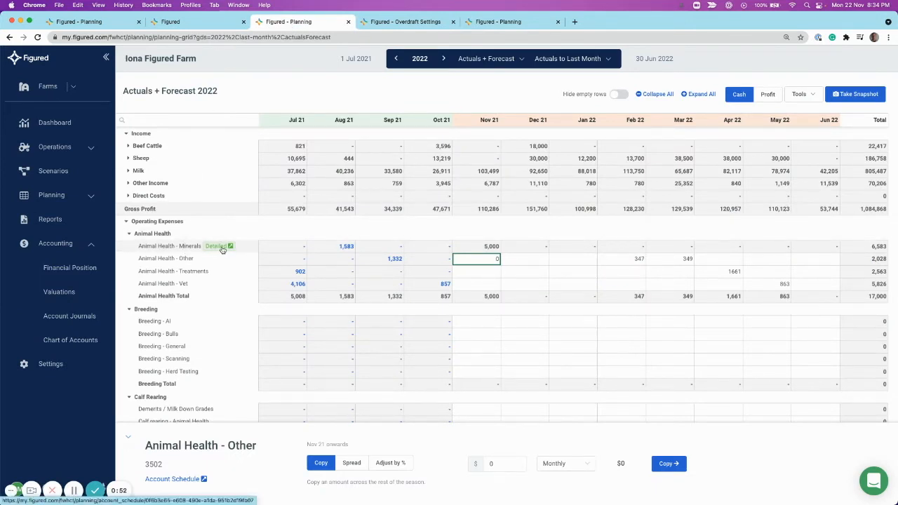
{"action": "mouse_move", "coordinate": [585, 249]}
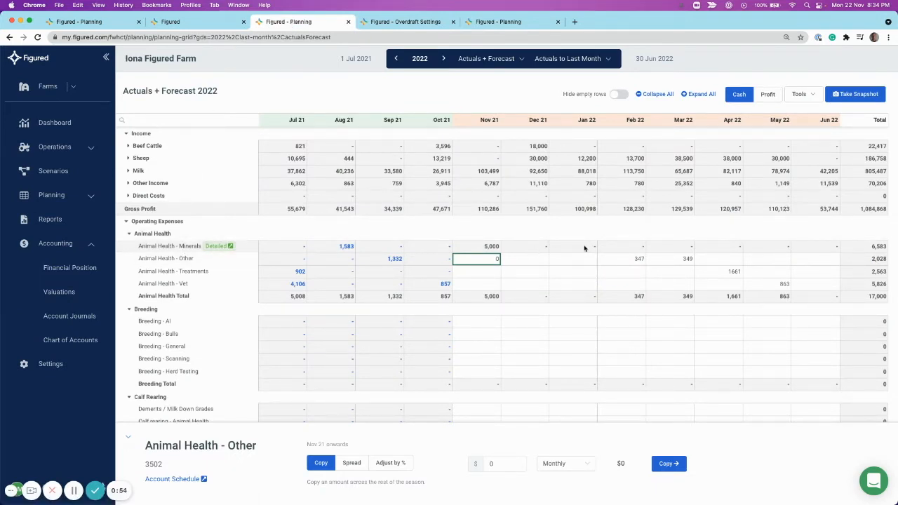
{"action": "mouse_move", "coordinate": [715, 247]}
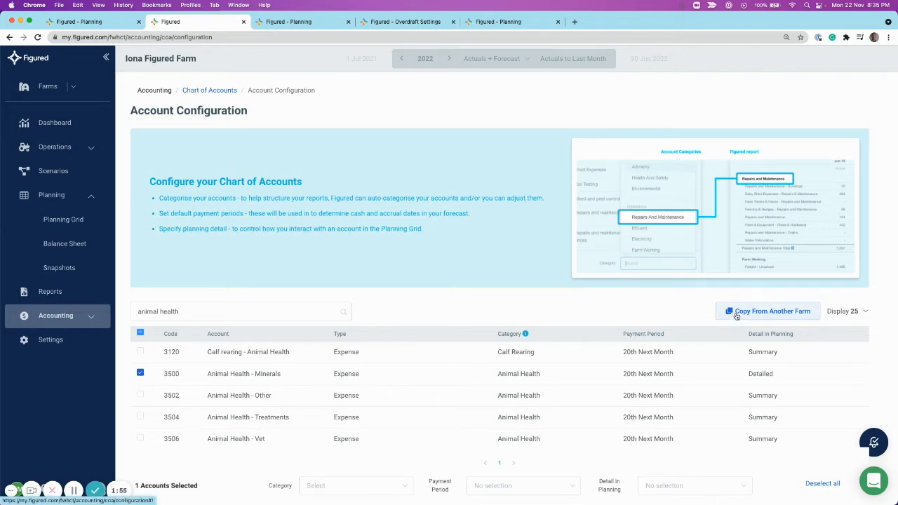
{"action": "left_click", "coordinate": [767, 311]}
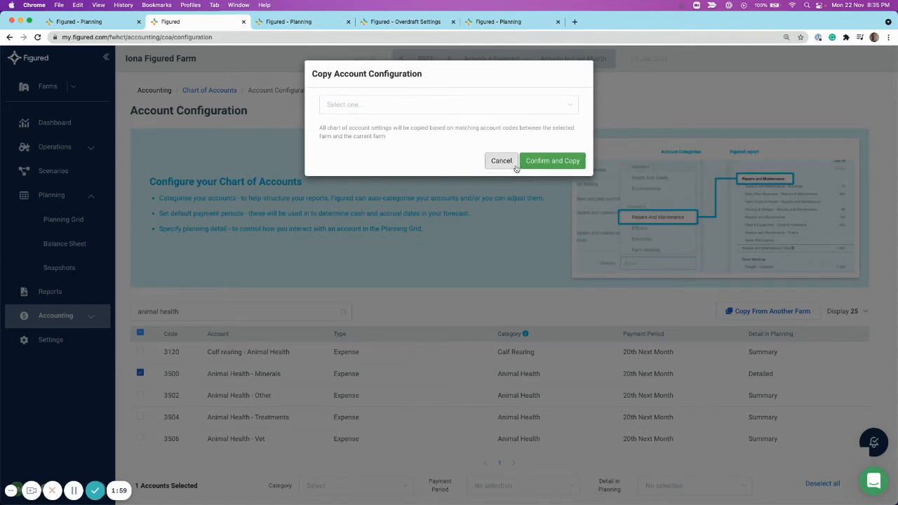
{"action": "mouse_move", "coordinate": [512, 168]}
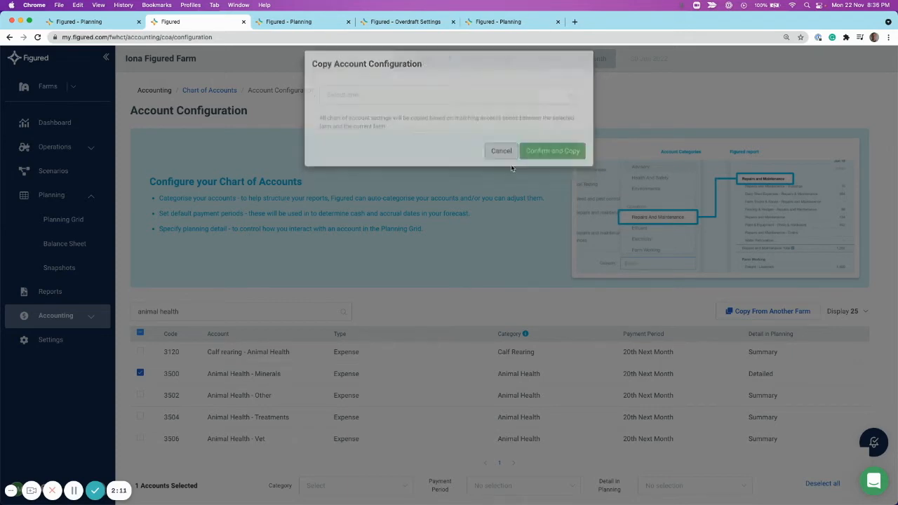
{"action": "left_click", "coordinate": [501, 150]}
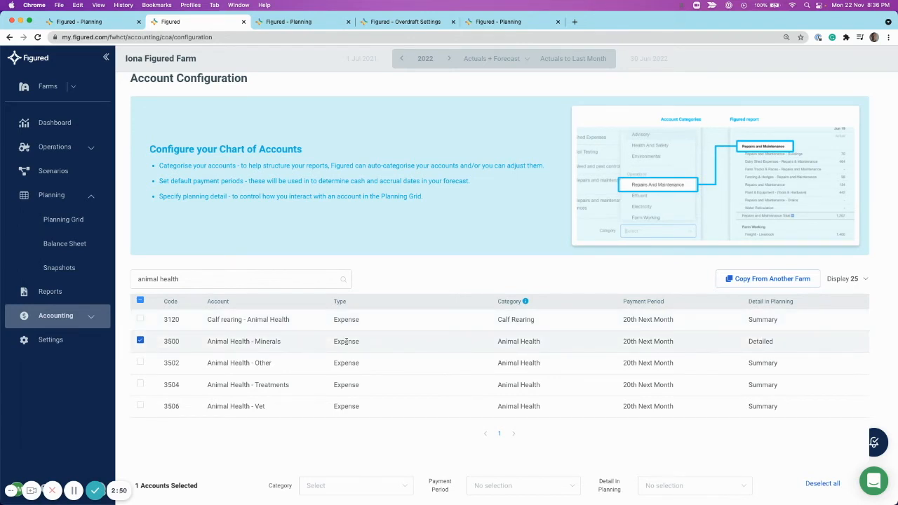
Return to the 2022 planning grid and open its Tools menu
{"action": "left_click", "coordinate": [355, 486]}
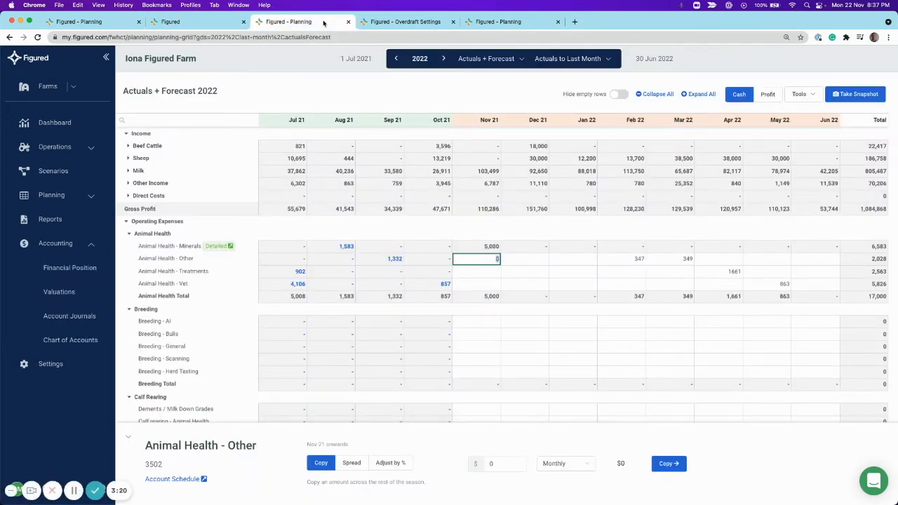
{"action": "left_click", "coordinate": [799, 93]}
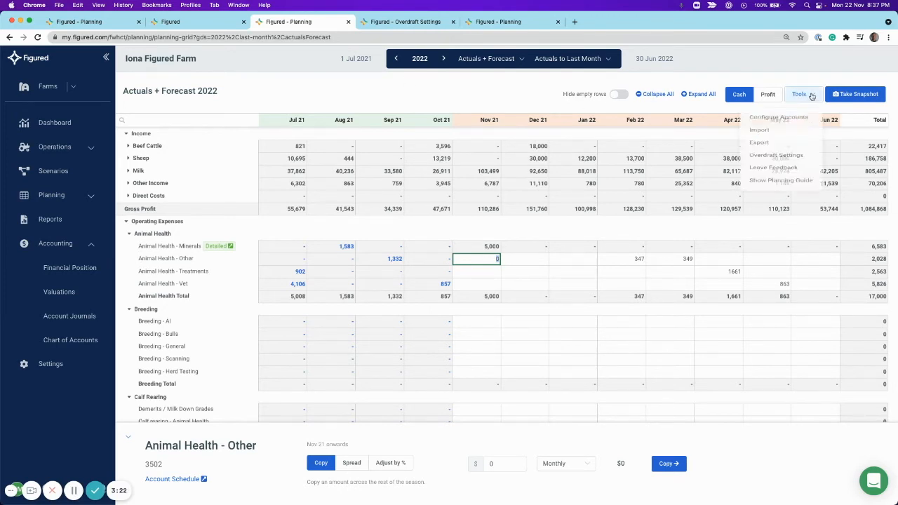
{"action": "mouse_move", "coordinate": [776, 172]}
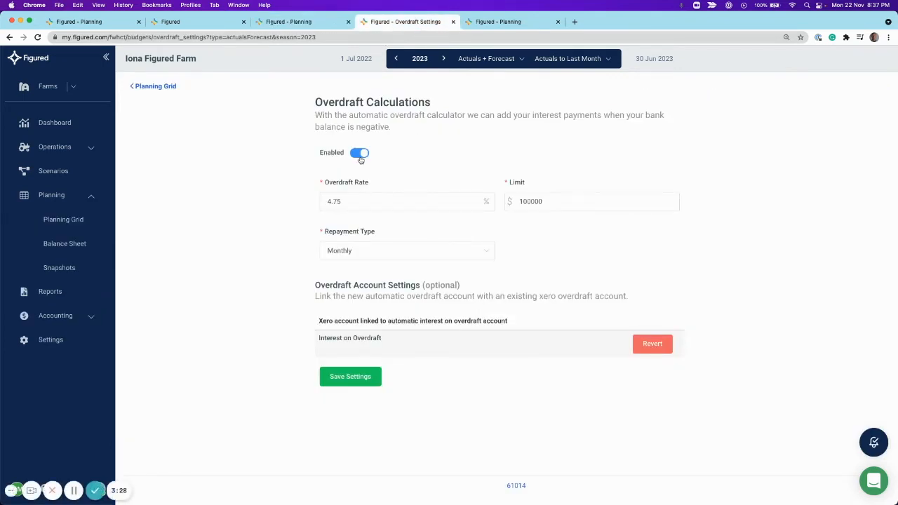
{"action": "mouse_move", "coordinate": [382, 193]}
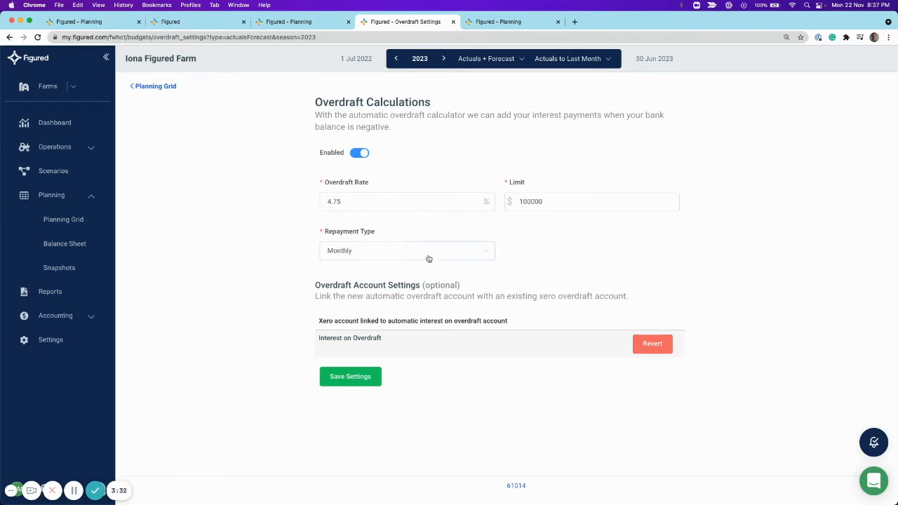
Set the overdraft repayment type to Monthly alongside the 4.75% rate and $100,000 limit
{"action": "left_click", "coordinate": [407, 251]}
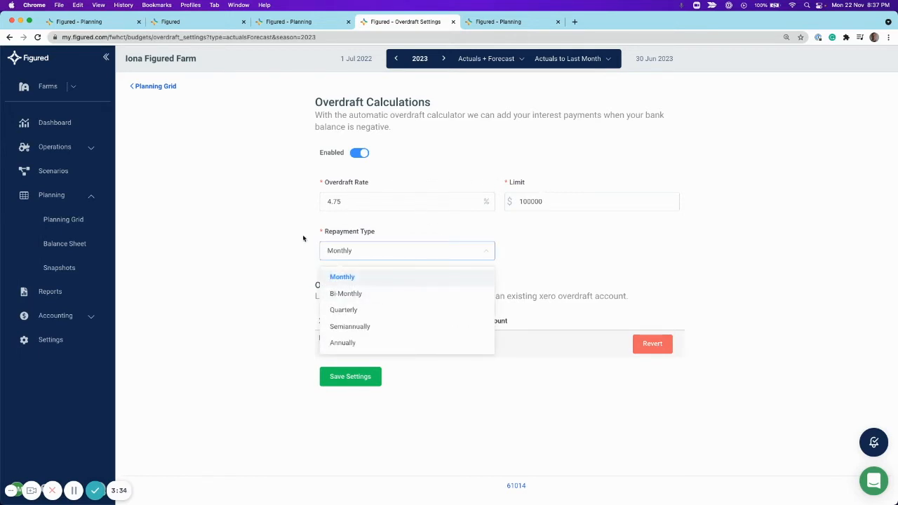
{"action": "left_click", "coordinate": [342, 277]}
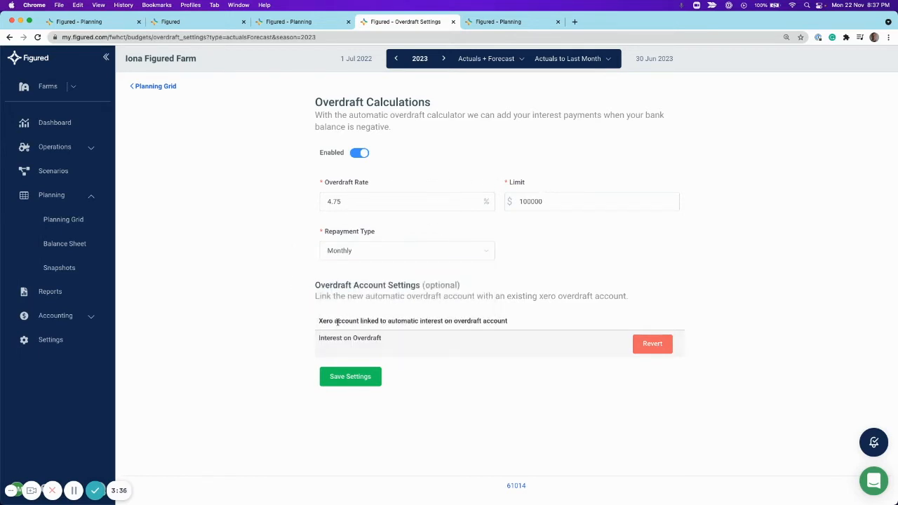
{"action": "mouse_move", "coordinate": [296, 311]}
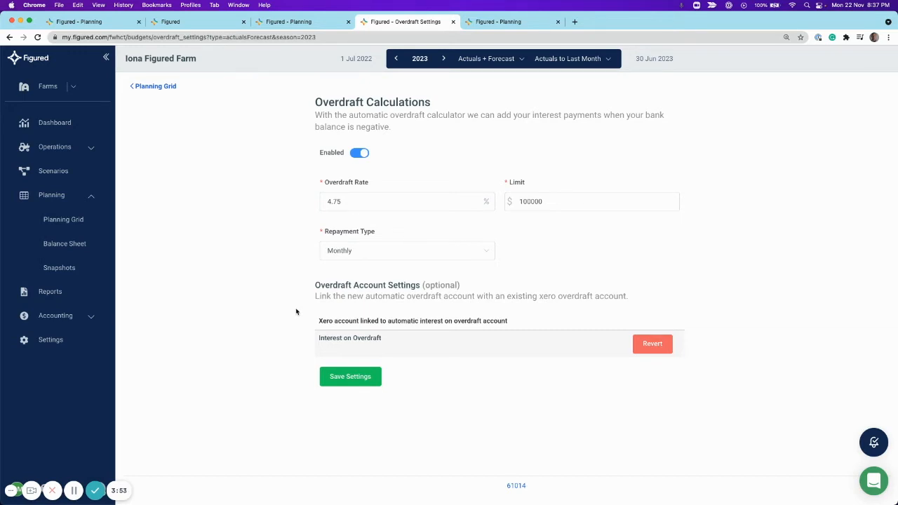
{"action": "mouse_move", "coordinate": [454, 177]}
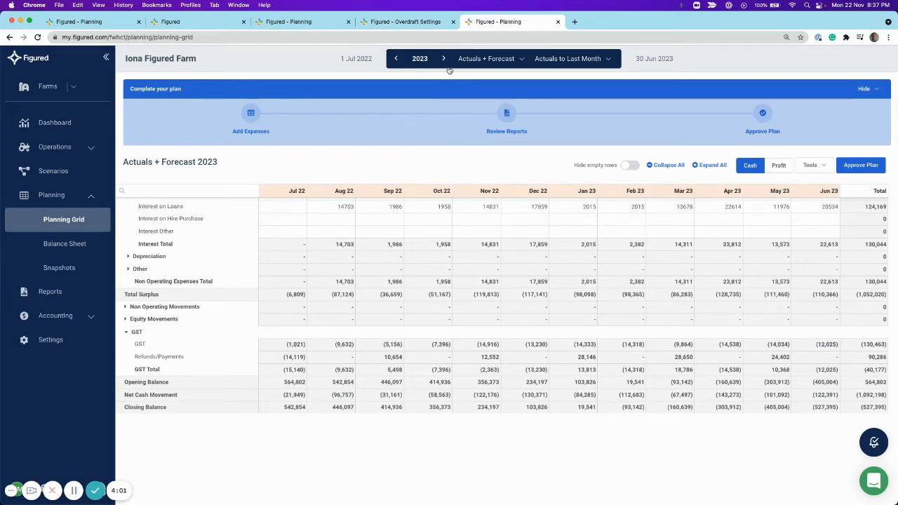
{"action": "mouse_move", "coordinate": [589, 324]}
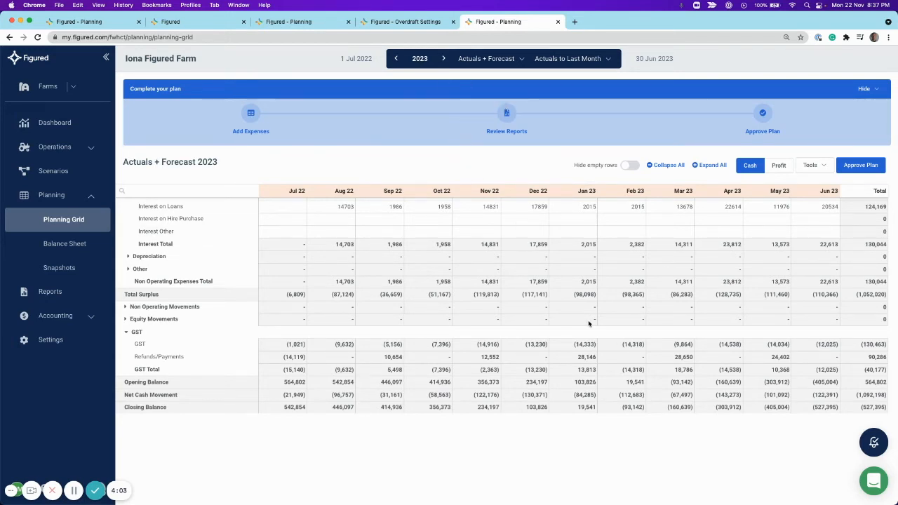
{"action": "mouse_move", "coordinate": [623, 409]}
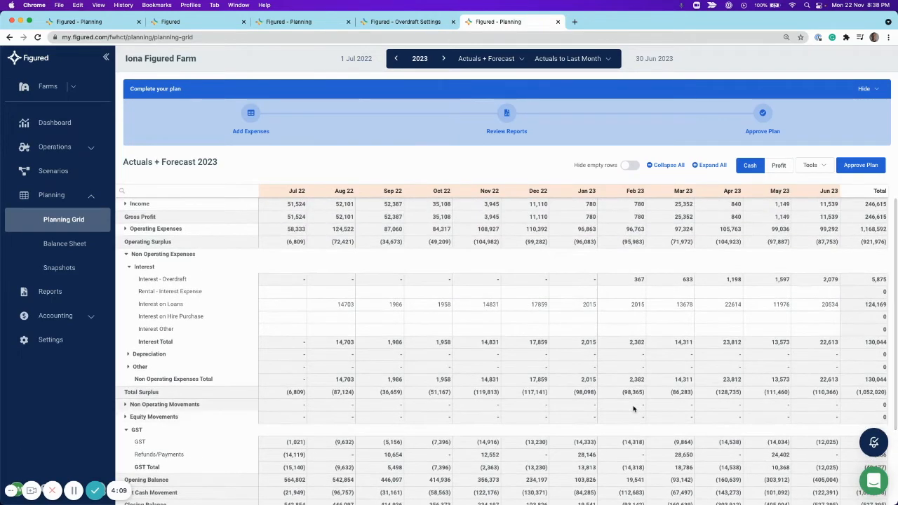
{"action": "mouse_move", "coordinate": [634, 280]}
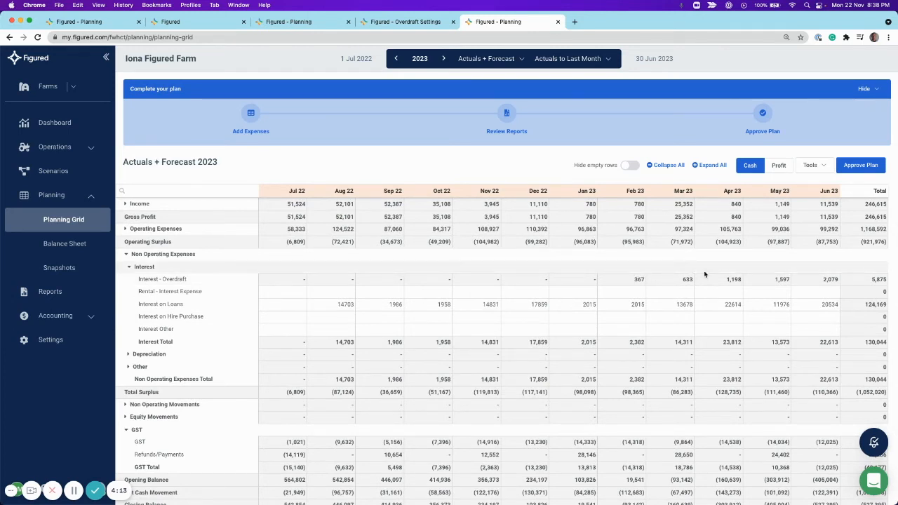
Scroll the 2023 grid to the Interest - Overdraft row showing 5,875 total
{"action": "scroll", "scroll_direction": "down", "scroll_amount": 3}
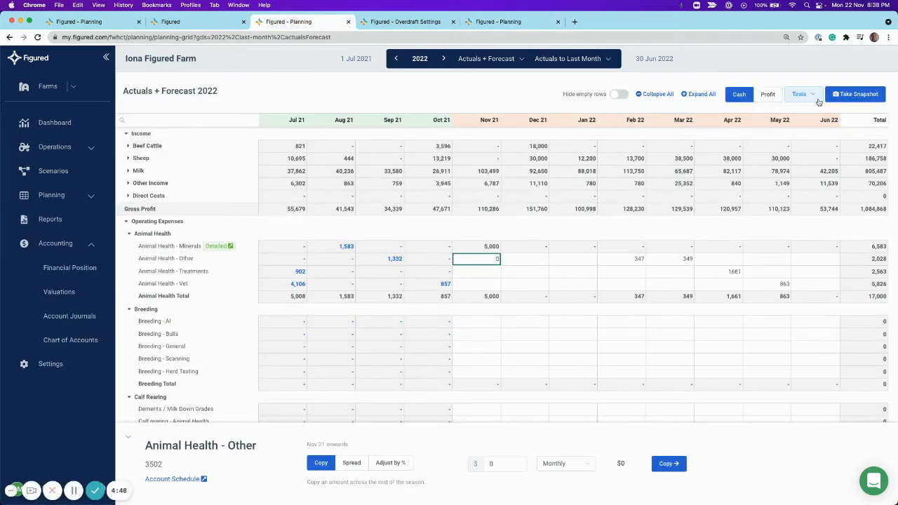
Preview importing Last Year Actuals in the Import dialog, then cancel without importing
{"action": "left_click", "coordinate": [800, 93]}
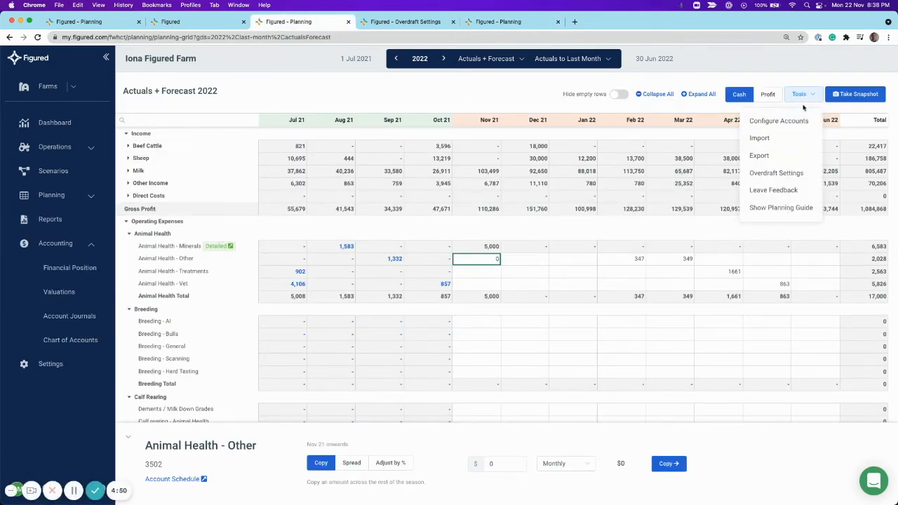
{"action": "mouse_move", "coordinate": [759, 138]}
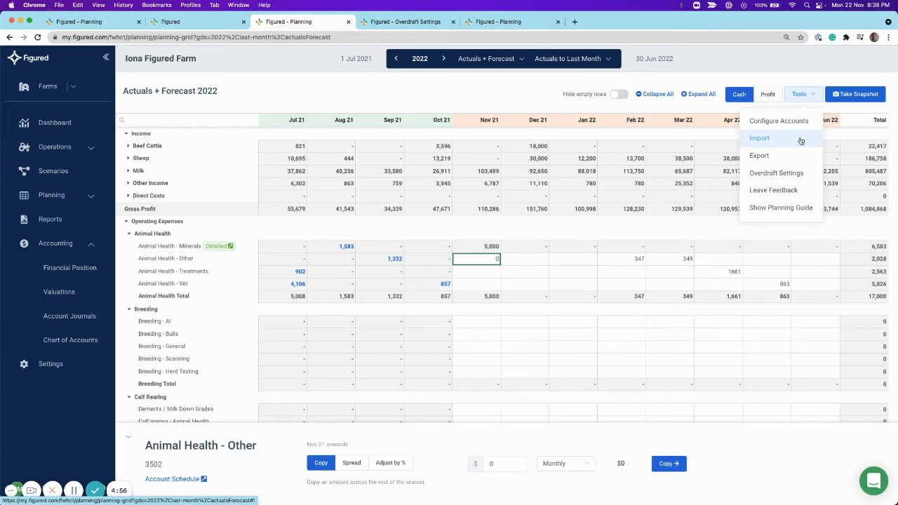
{"action": "left_click", "coordinate": [759, 138]}
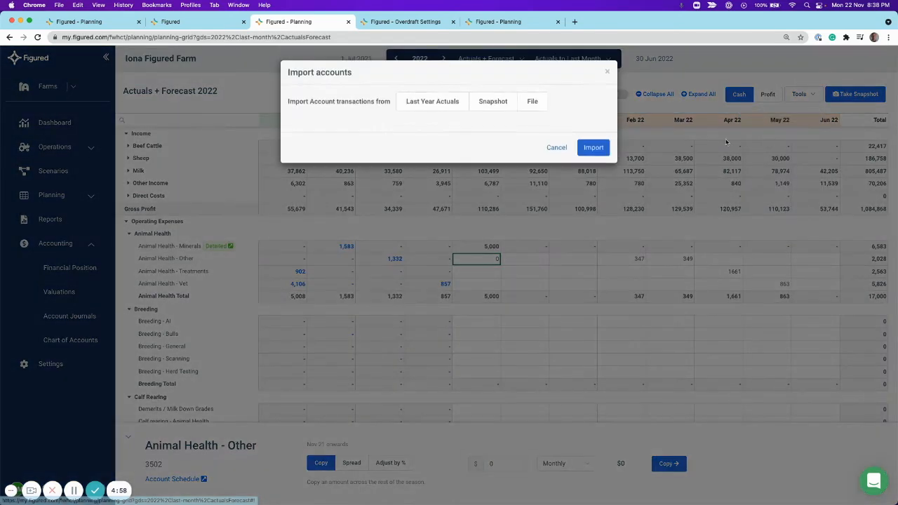
{"action": "left_click", "coordinate": [432, 101]}
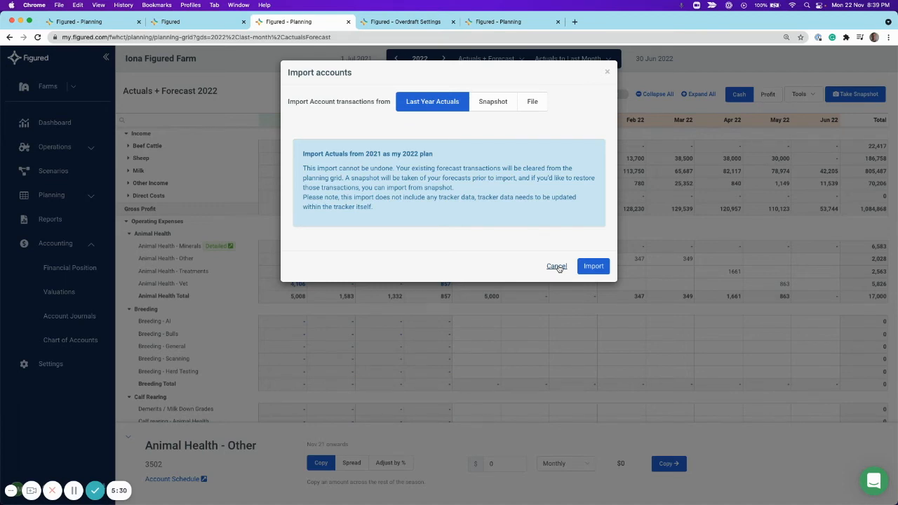
{"action": "left_click", "coordinate": [556, 266]}
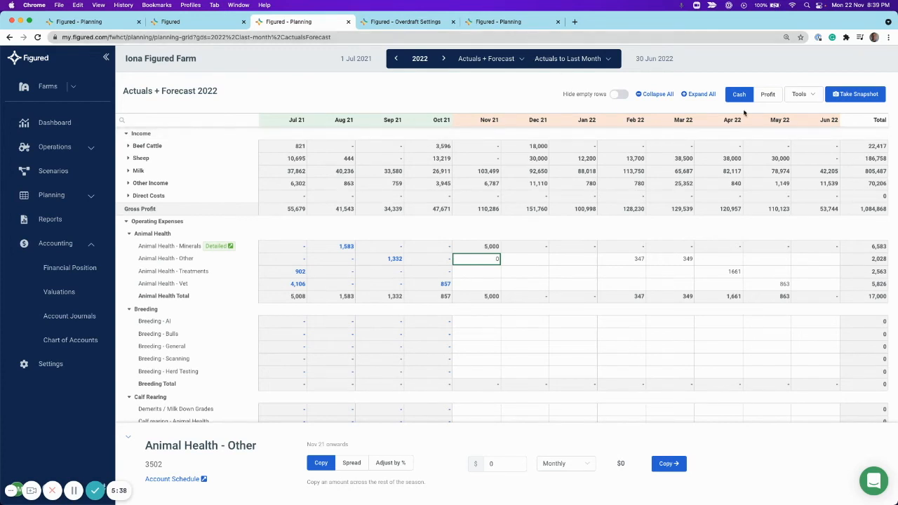
Open the Tools menu to reach the 2022 plan's Export accounts settings
{"action": "left_click", "coordinate": [799, 94]}
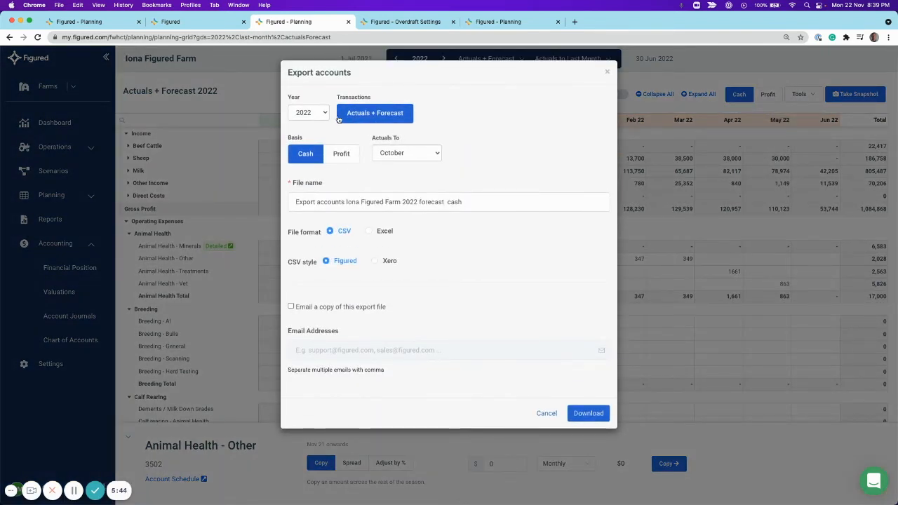
{"action": "mouse_move", "coordinate": [400, 142]}
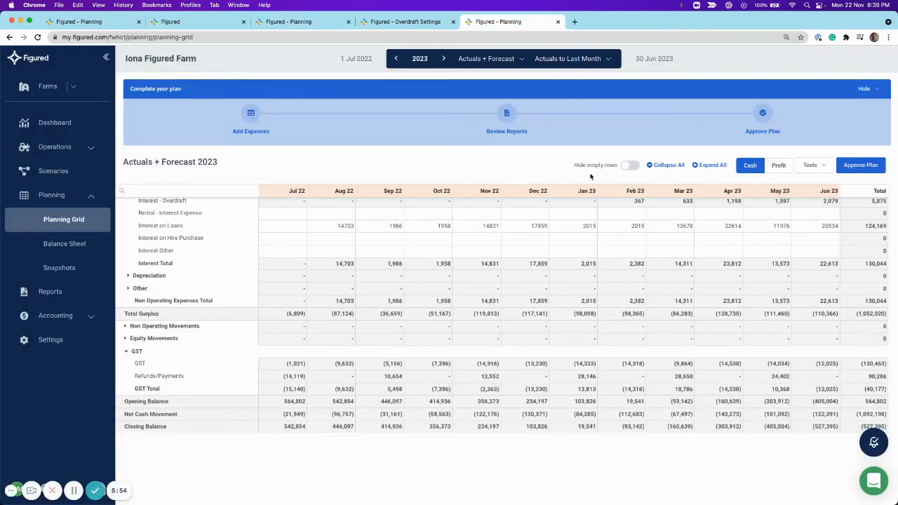
Set Import accounts to a 2023 forecast from File, adjusting imported dates to this year
{"action": "left_click", "coordinate": [811, 94]}
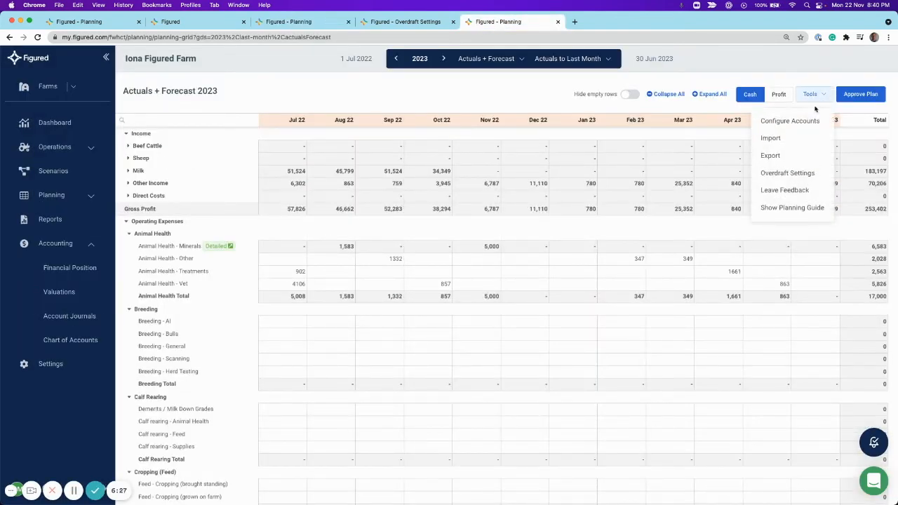
{"action": "left_click", "coordinate": [771, 137]}
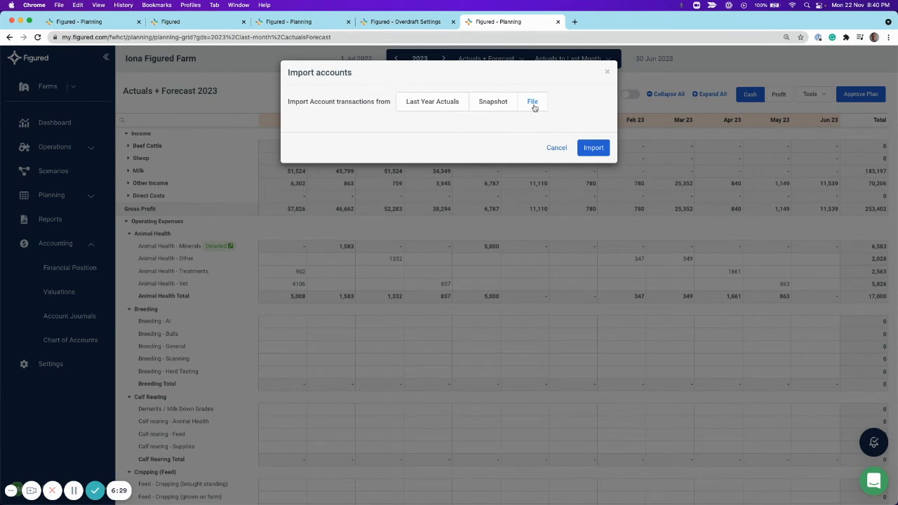
{"action": "left_click", "coordinate": [532, 101]}
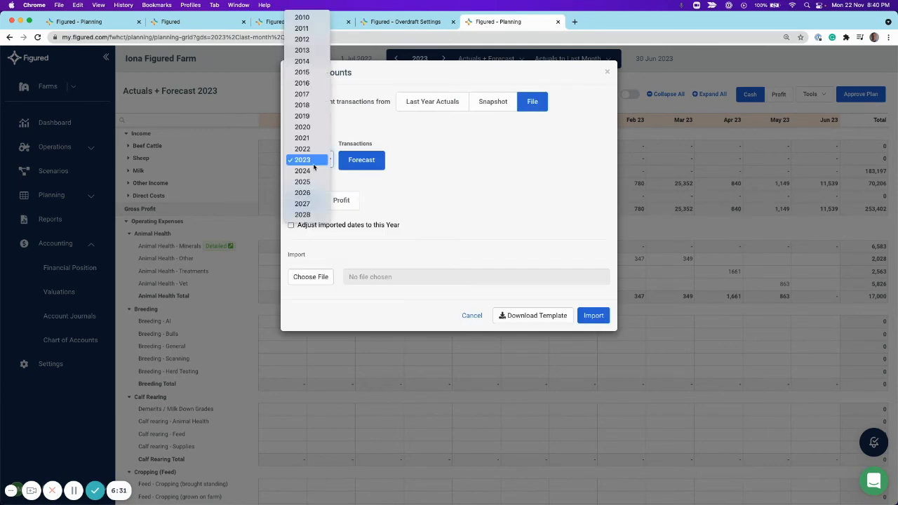
{"action": "left_click", "coordinate": [302, 160]}
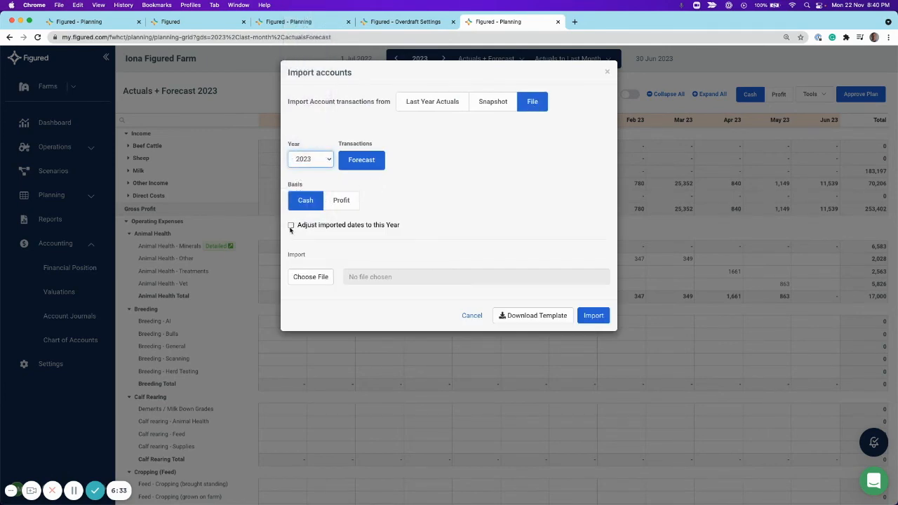
{"action": "left_click", "coordinate": [291, 225]}
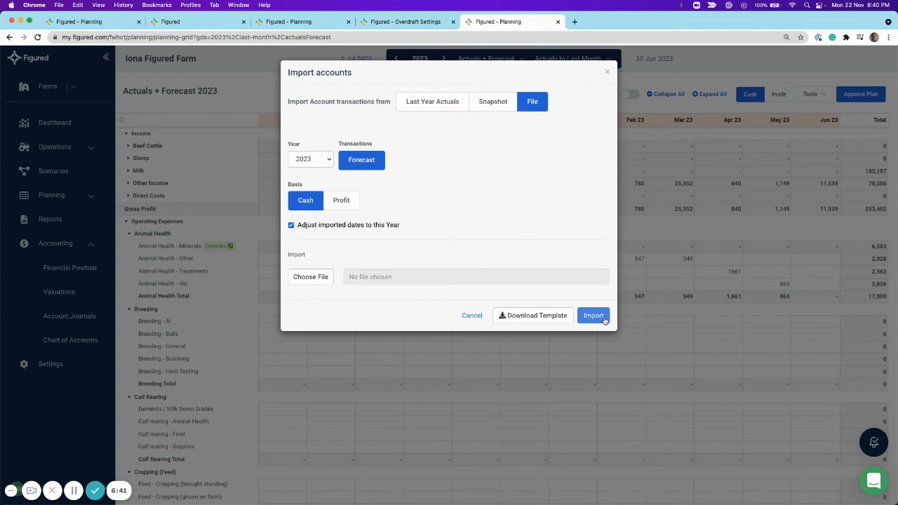
{"action": "mouse_move", "coordinate": [532, 315]}
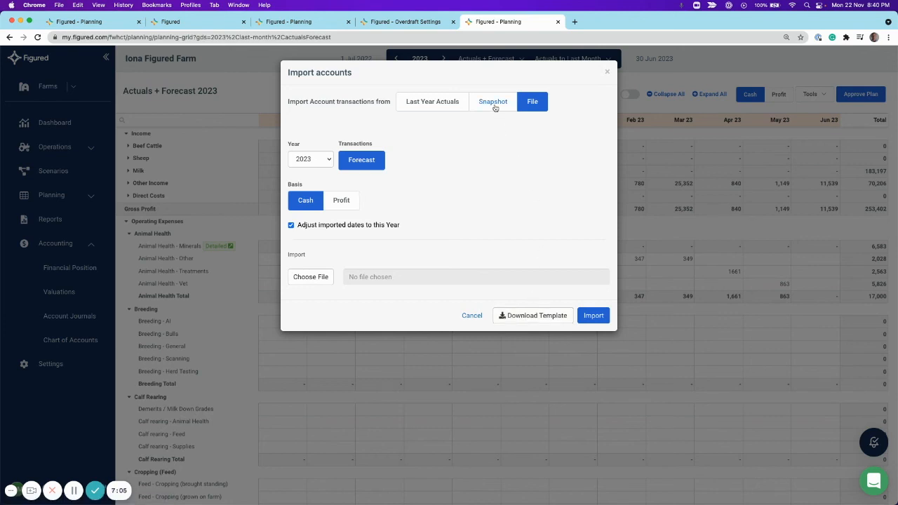
Check available Snapshot years, cancel the import, and open the help chat panel
{"action": "left_click", "coordinate": [493, 101]}
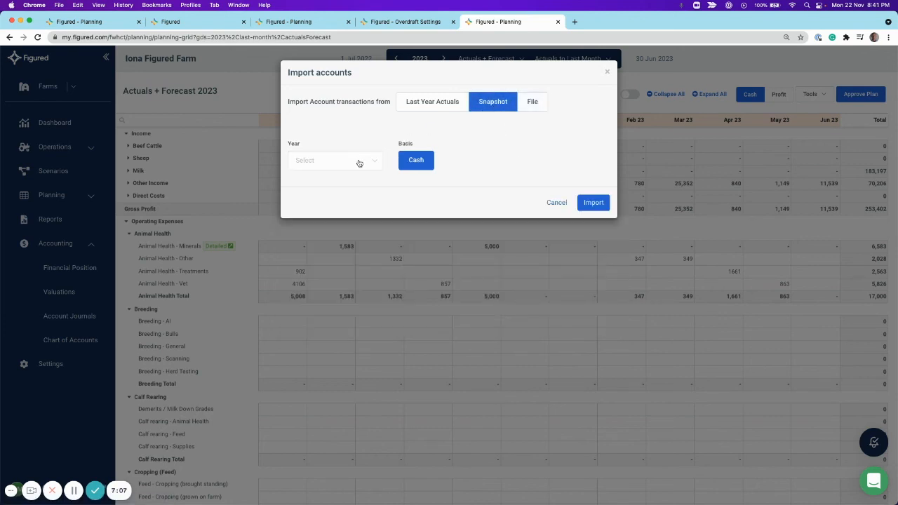
{"action": "left_click", "coordinate": [334, 160]}
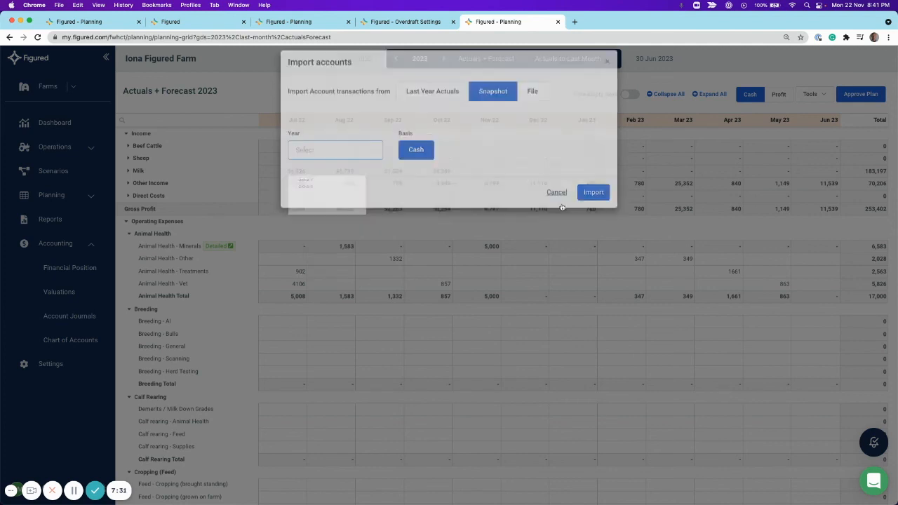
{"action": "left_click", "coordinate": [557, 192]}
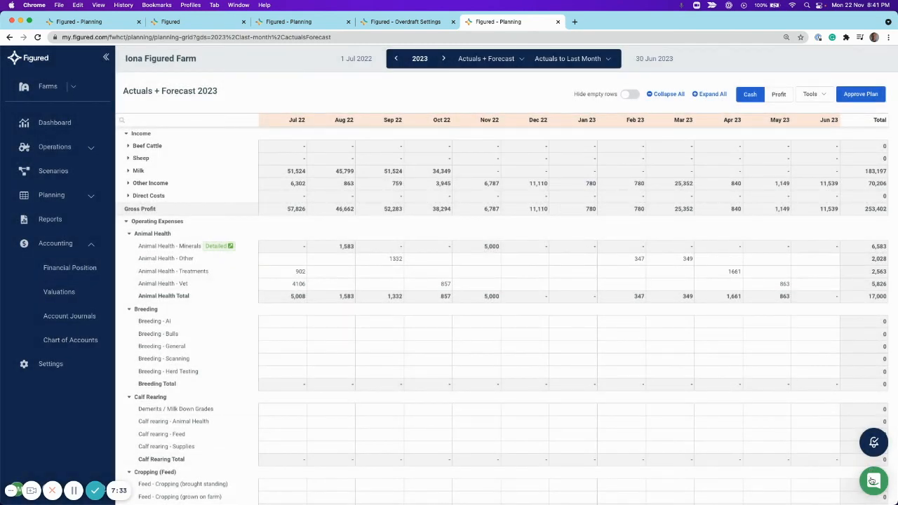
{"action": "left_click", "coordinate": [874, 481]}
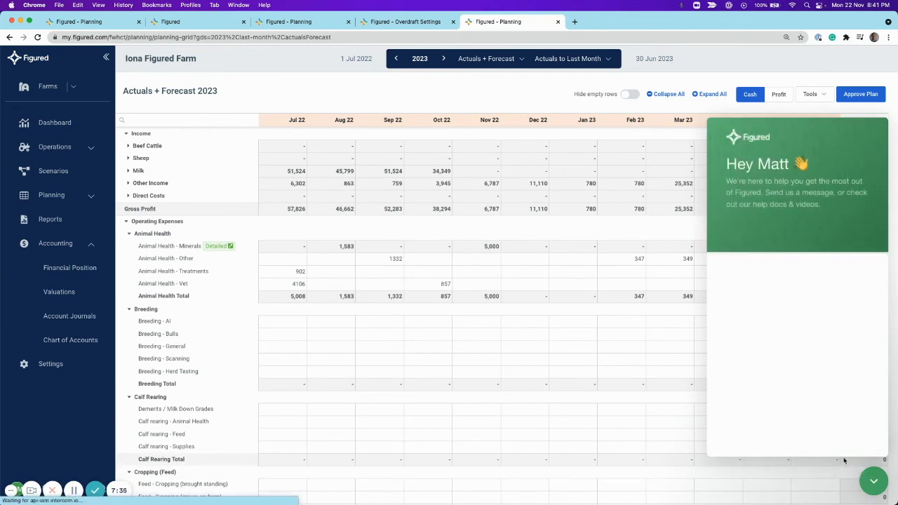